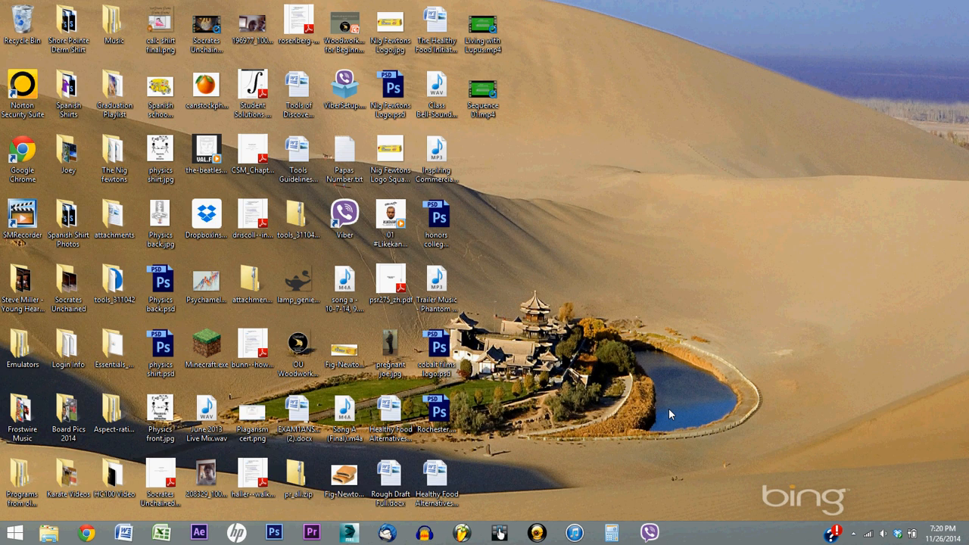
mouse_move(790, 227)
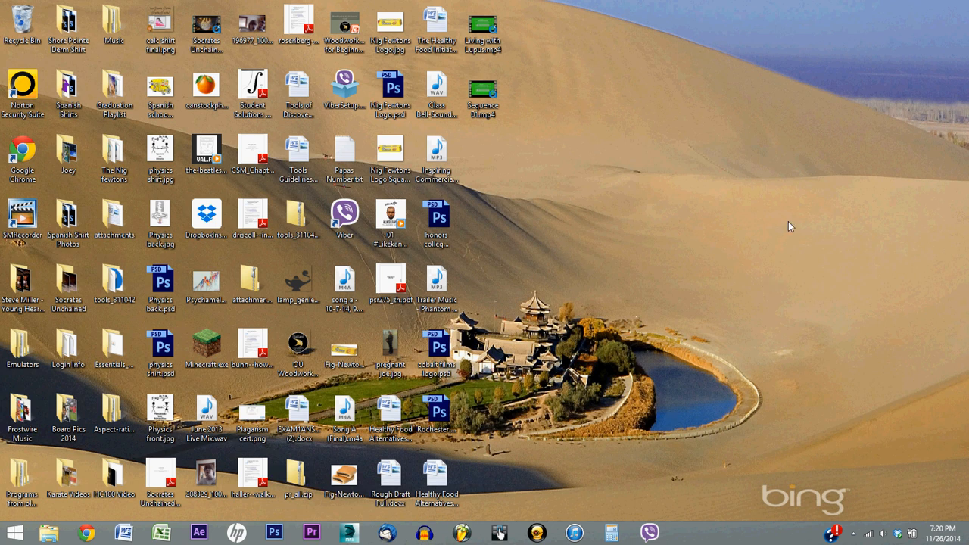
mouse_move(675, 272)
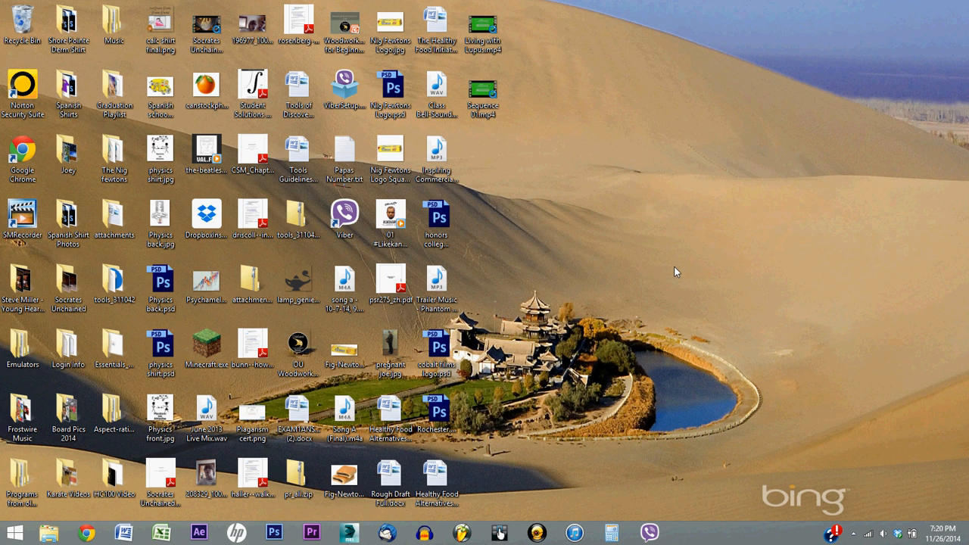
mouse_move(539, 384)
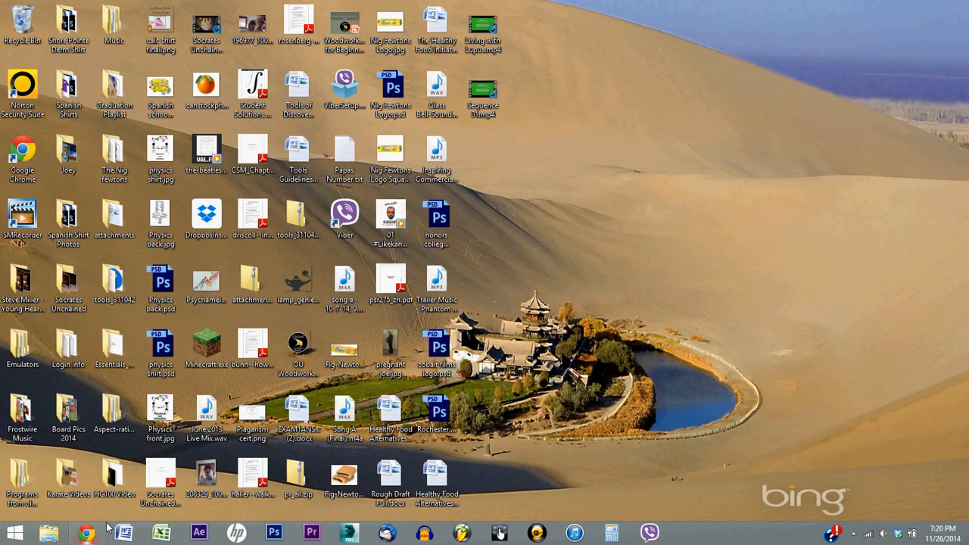
Step: Launch Chrome and load the router address 192.168.1.1 via the NETGEAR Router suggestion
left_click(86, 533)
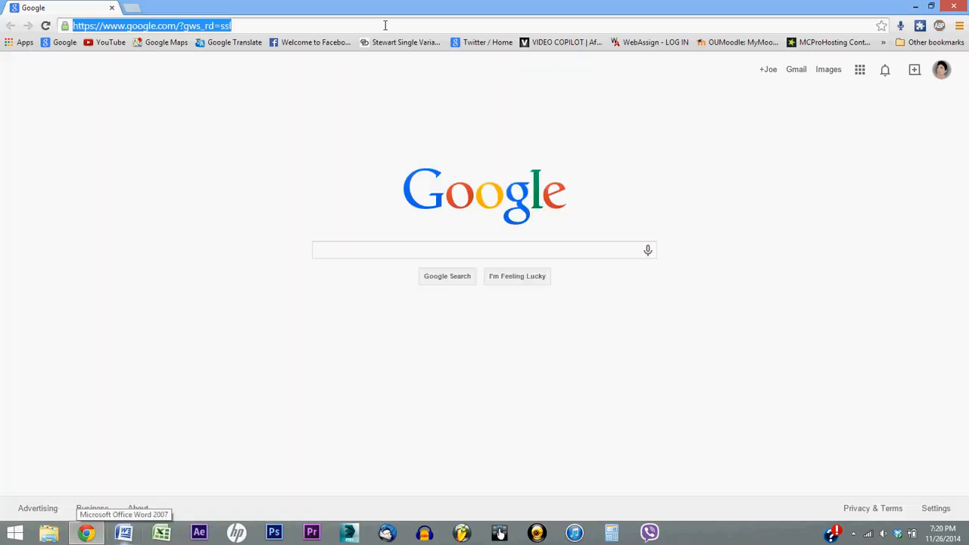
mouse_move(388, 156)
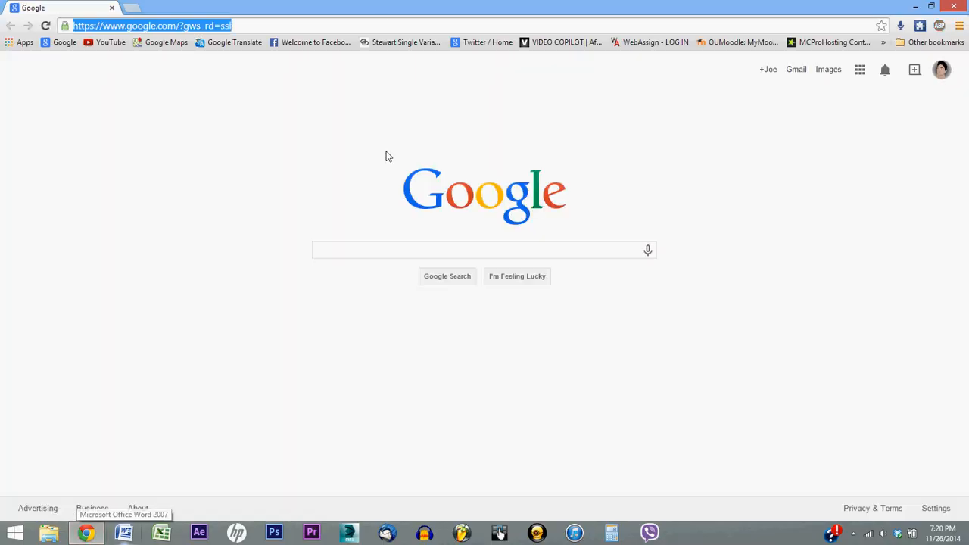
type("192.168.1.1")
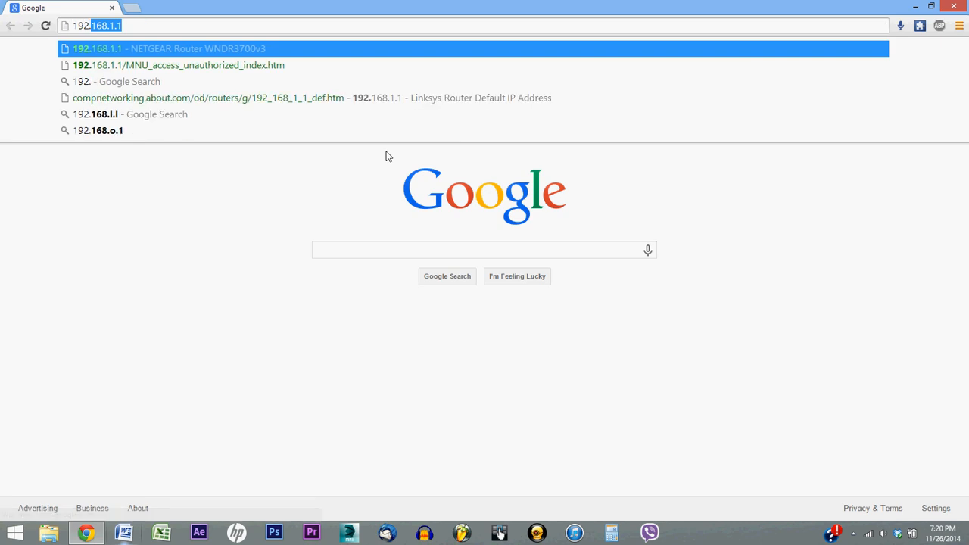
key("Backspace")
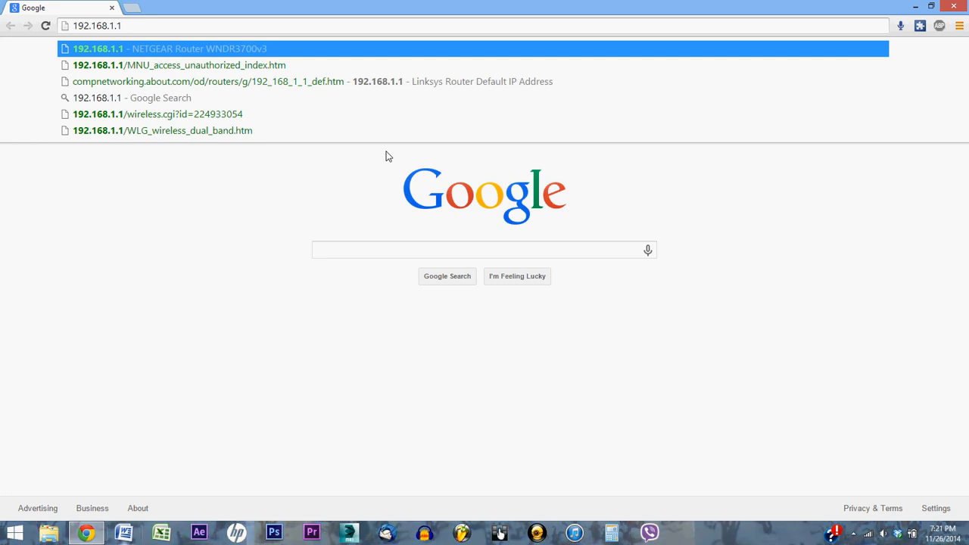
left_click(99, 25)
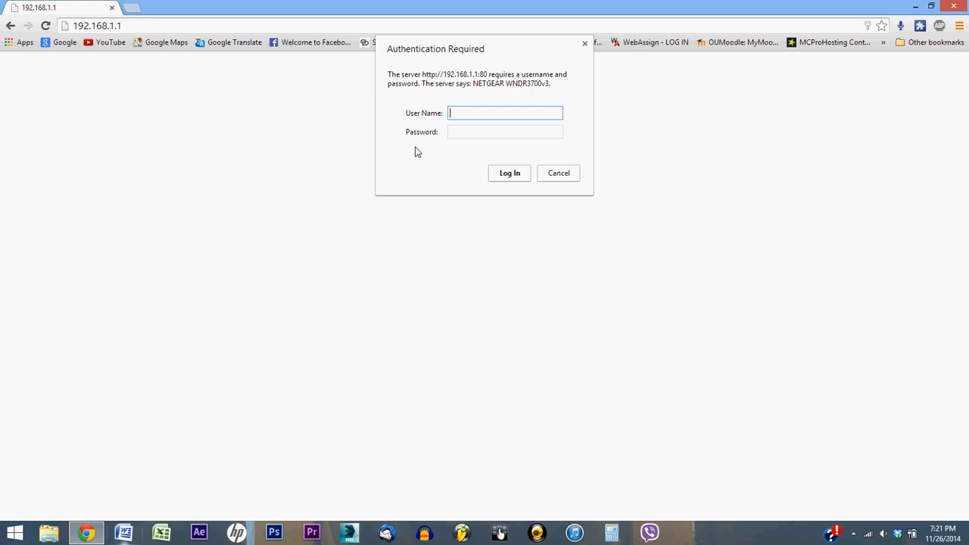
Step: Sign in to the router as admin with the router password and log in
type("admin")
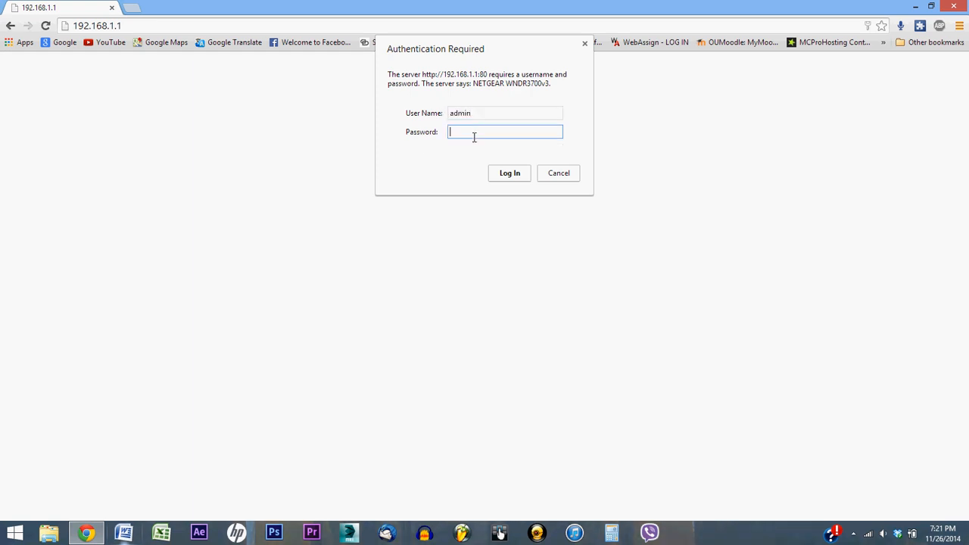
type("password")
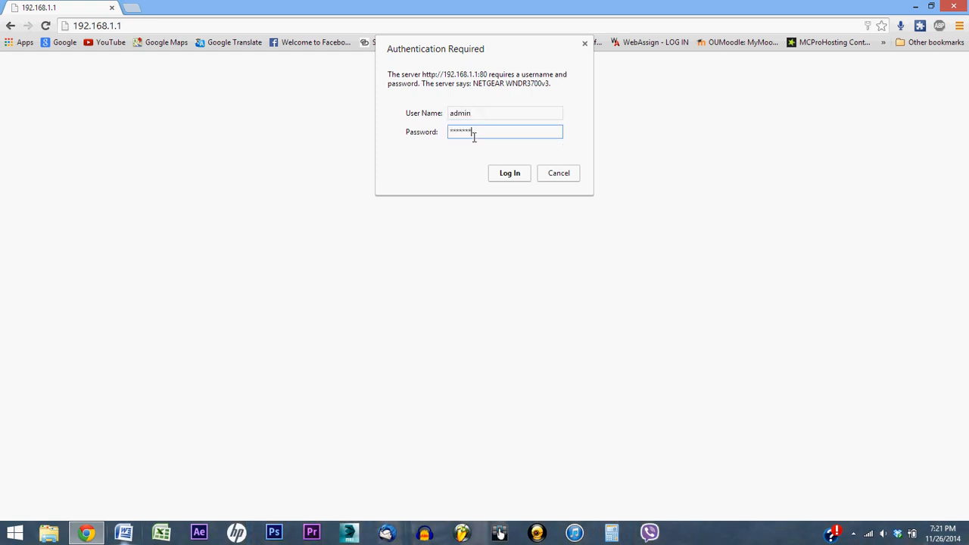
type("•")
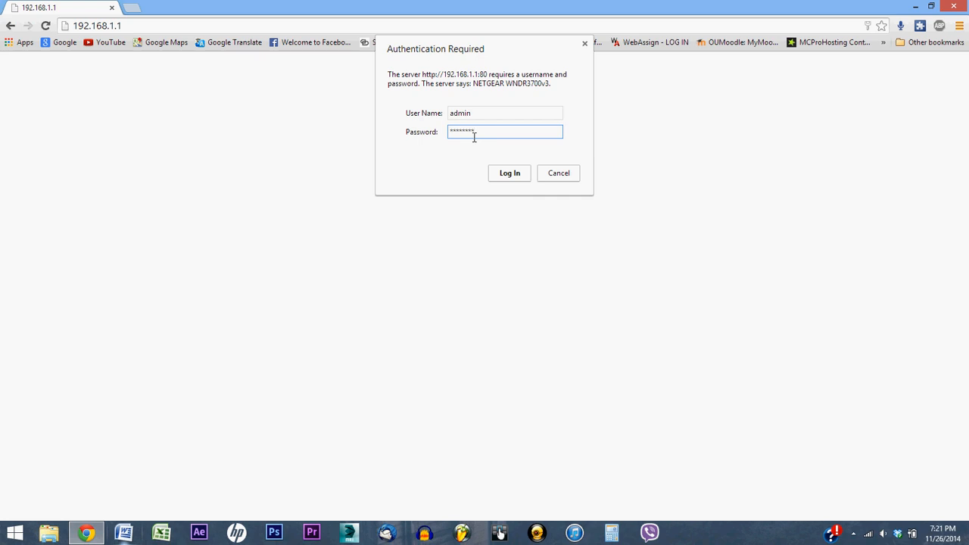
type("*")
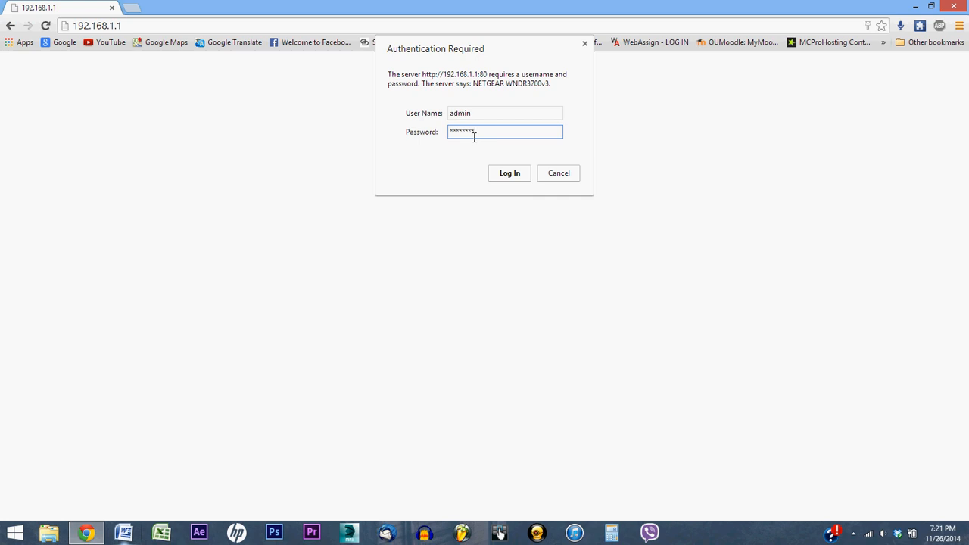
type("*")
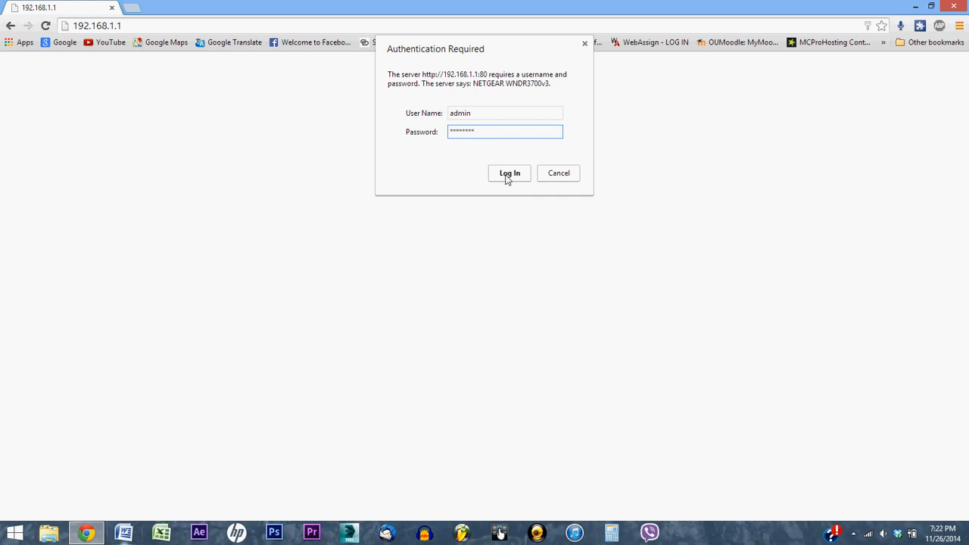
left_click(508, 173)
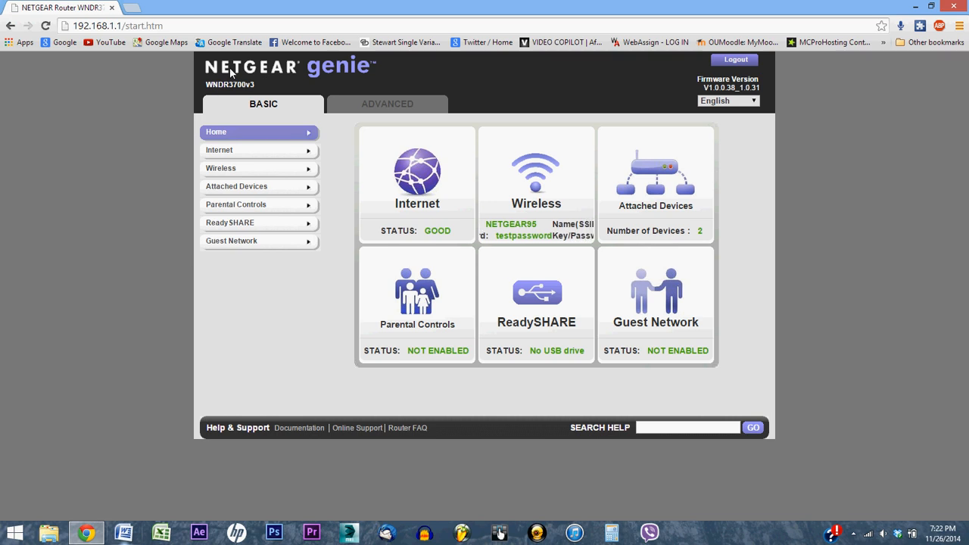
mouse_move(622, 75)
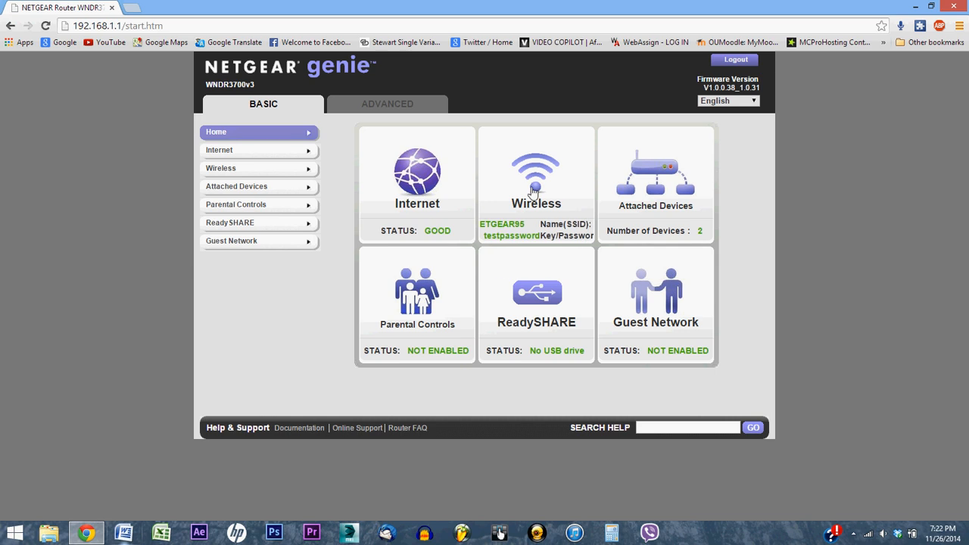
left_click(536, 174)
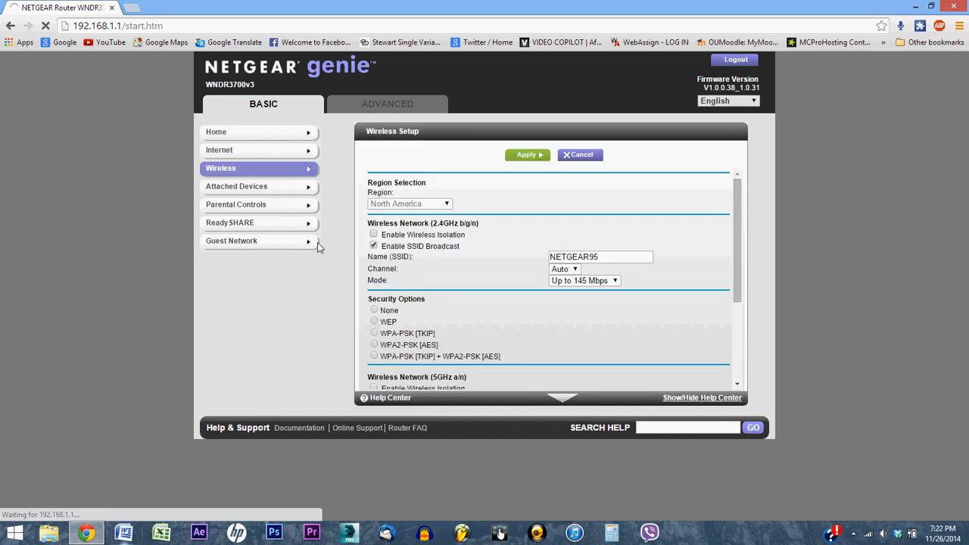
left_click(374, 333)
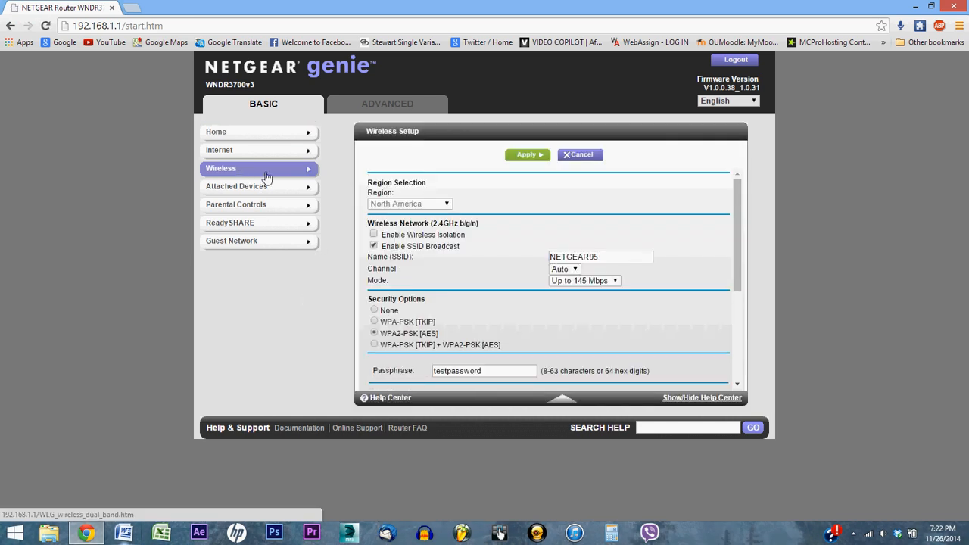
mouse_move(445, 230)
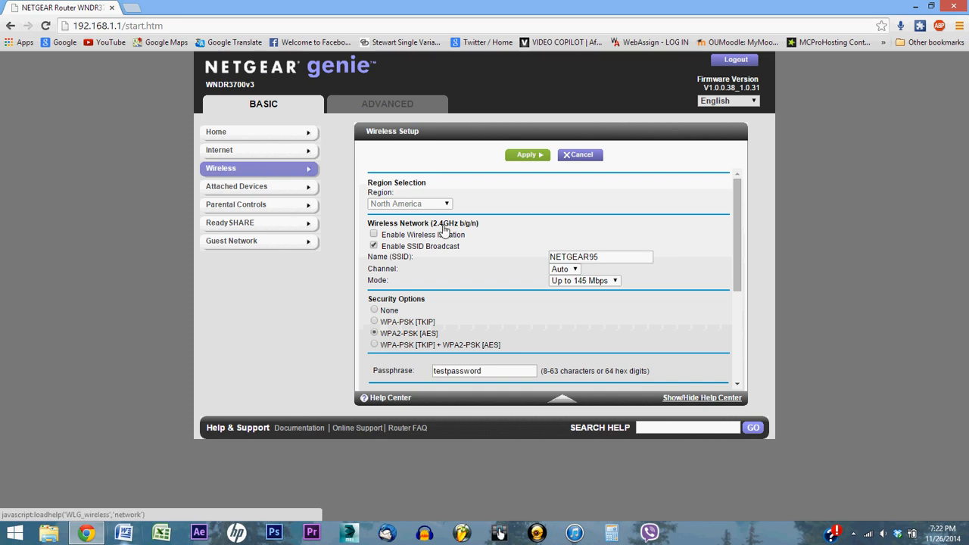
scroll("down", 3)
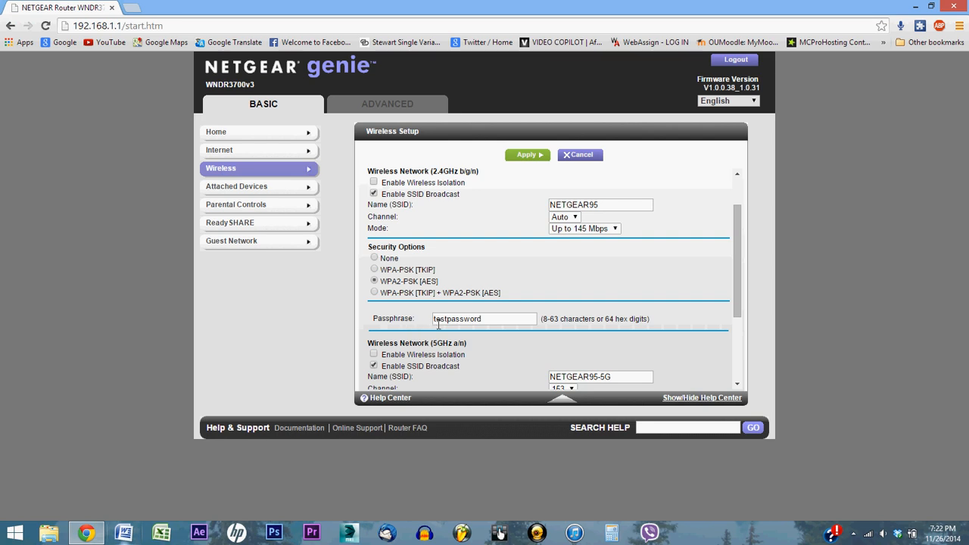
mouse_move(485, 318)
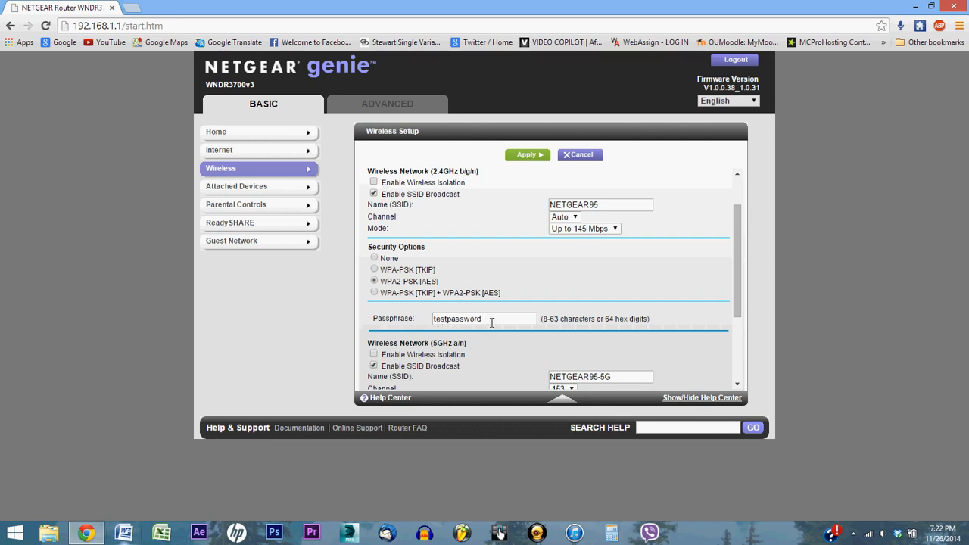
scroll("down", 3)
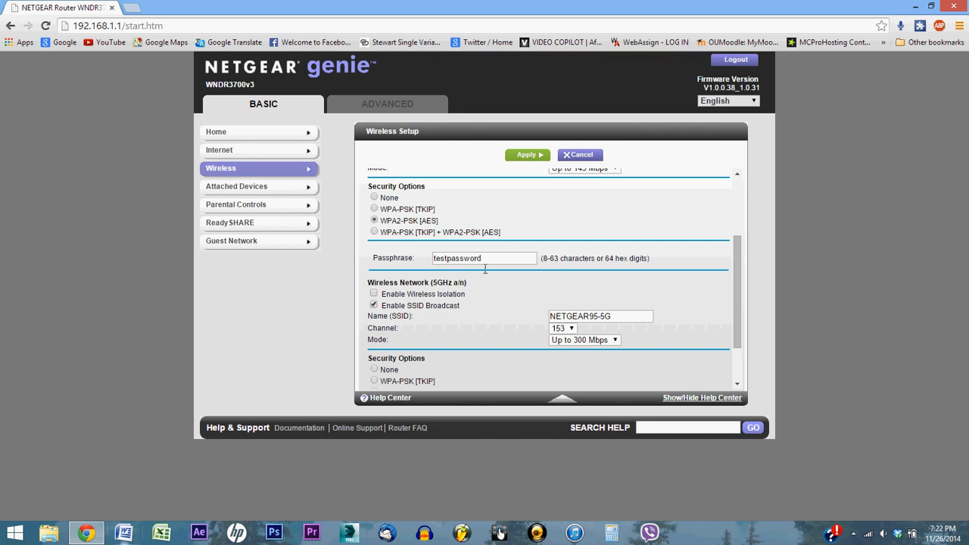
double_click(454, 257)
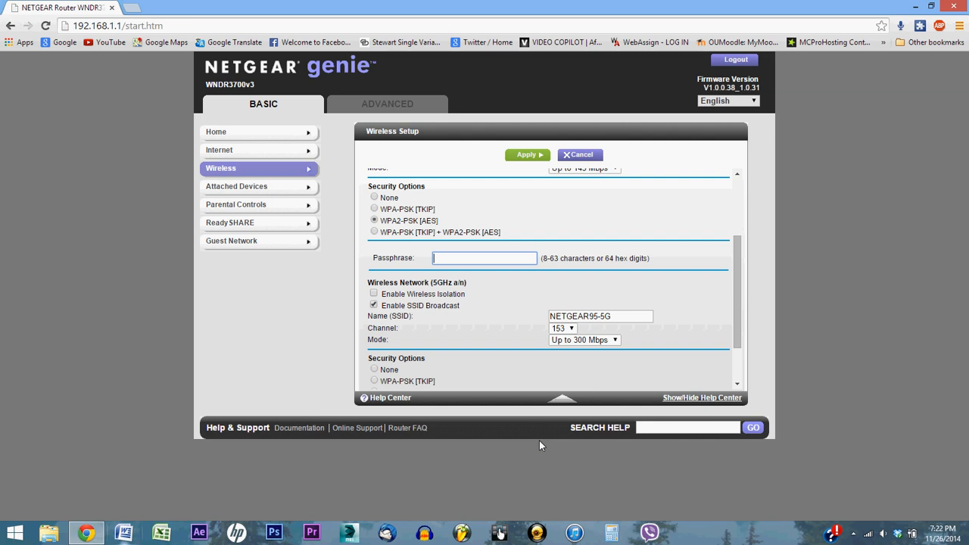
left_click(484, 257)
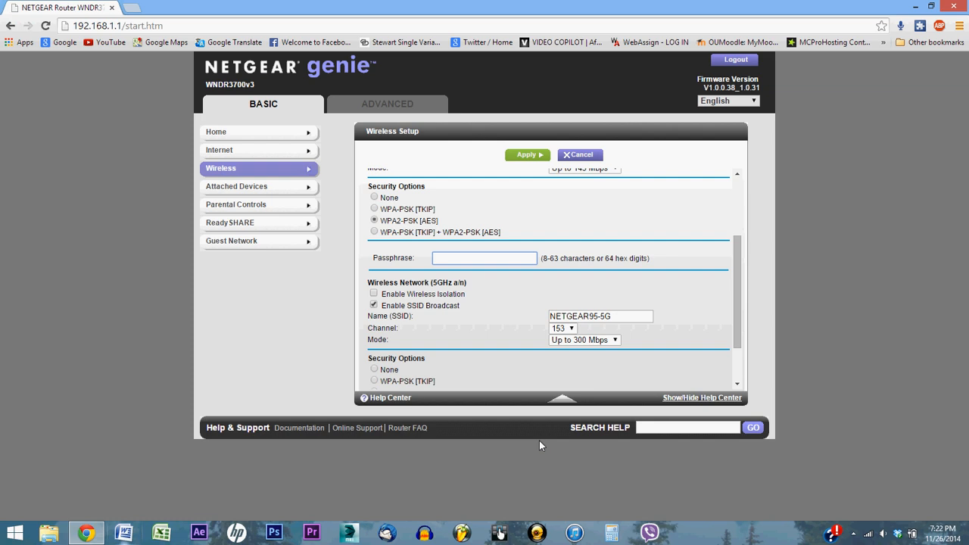
type("Bill")
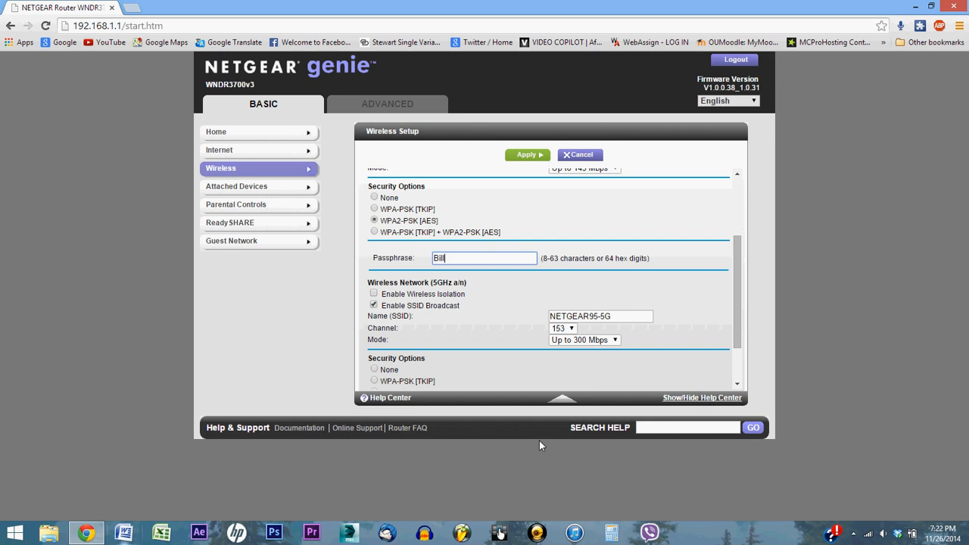
type("Cosby")
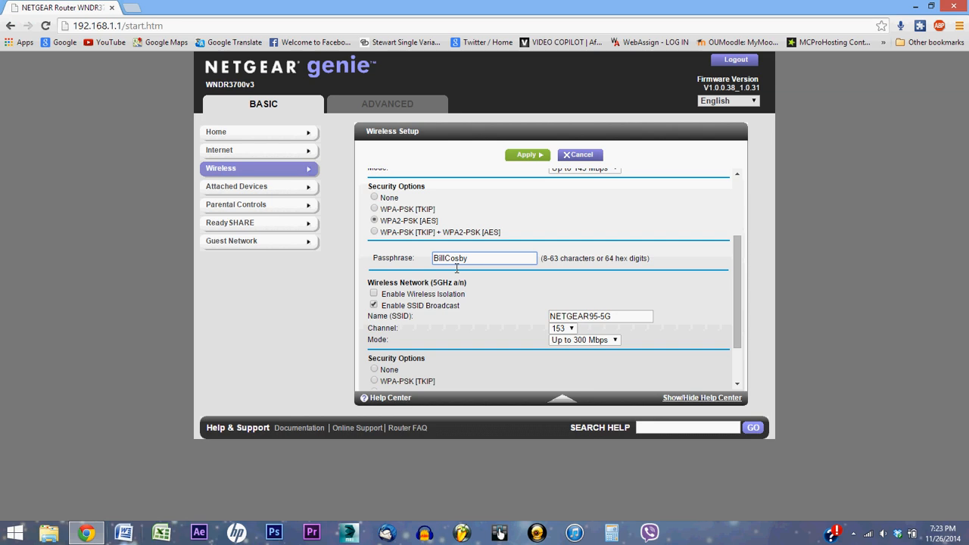
mouse_move(461, 271)
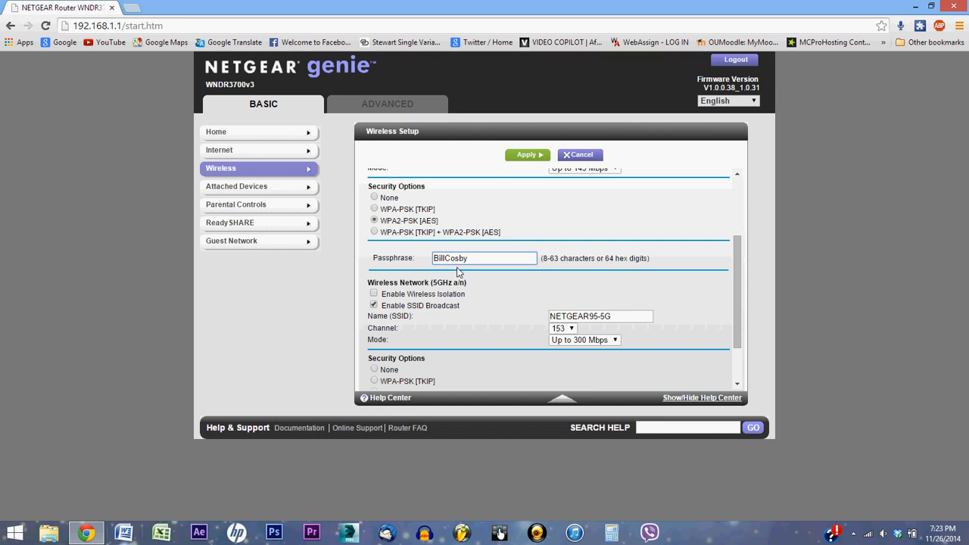
left_click(484, 257)
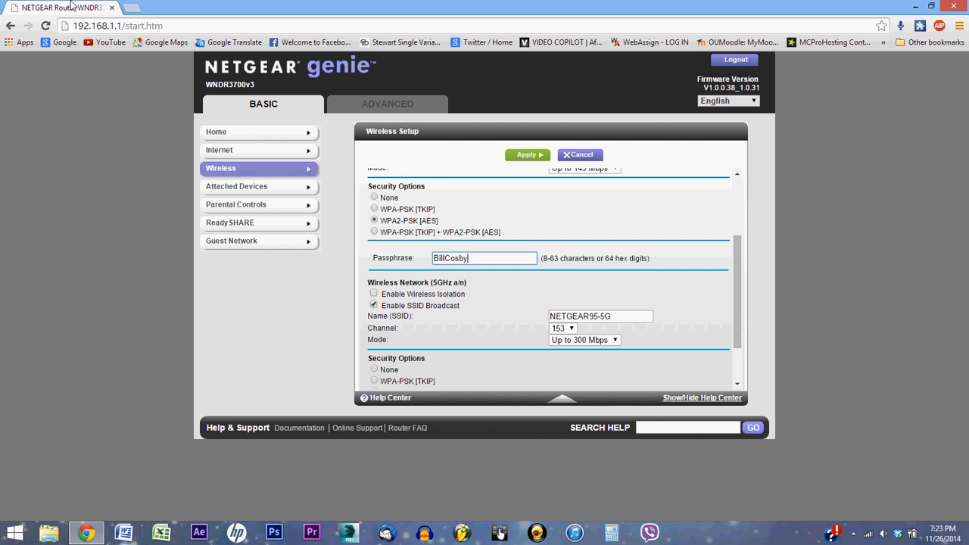
mouse_move(316, 429)
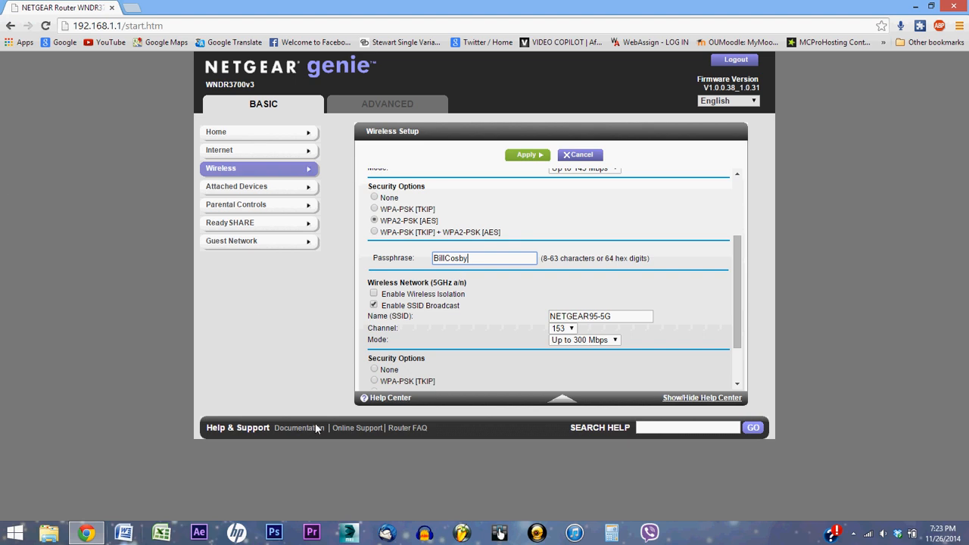
mouse_move(68, 67)
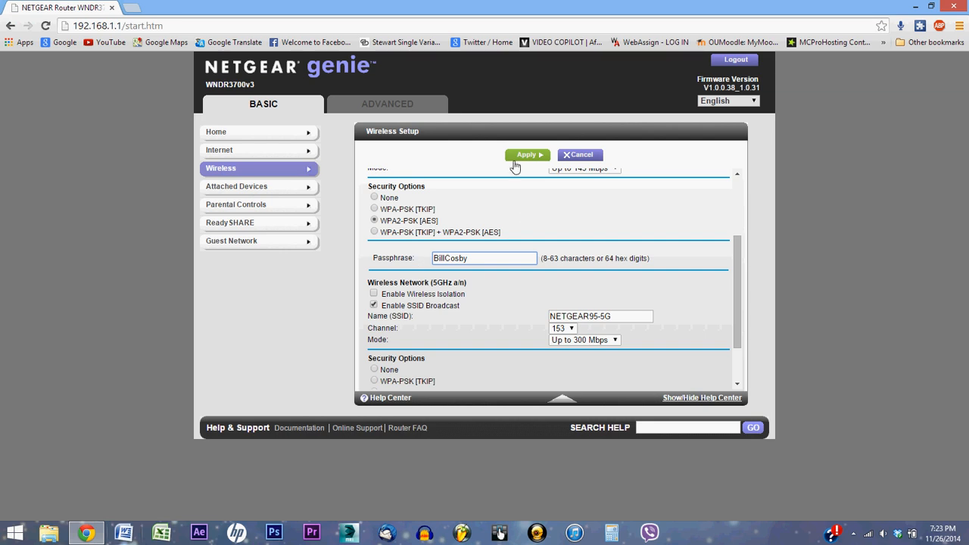
left_click(484, 257)
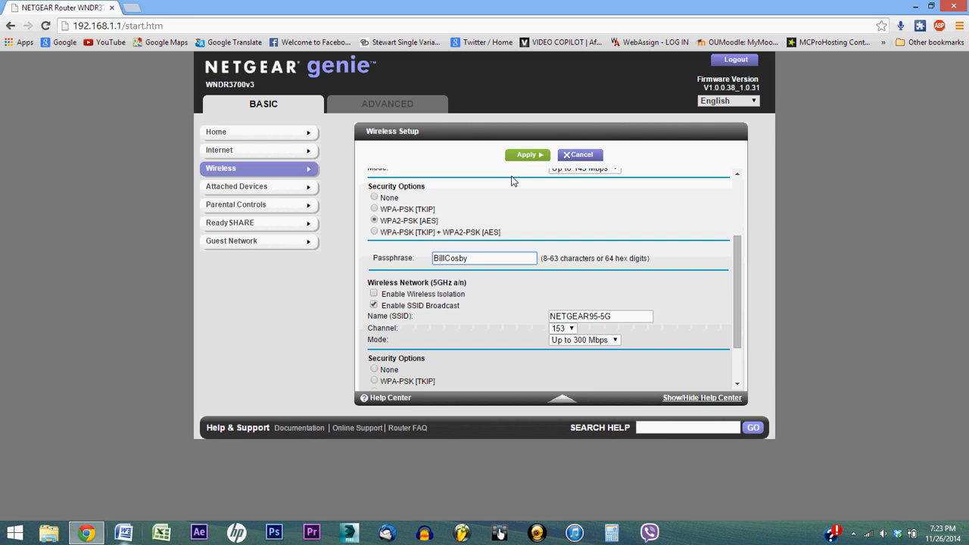
left_click(483, 258)
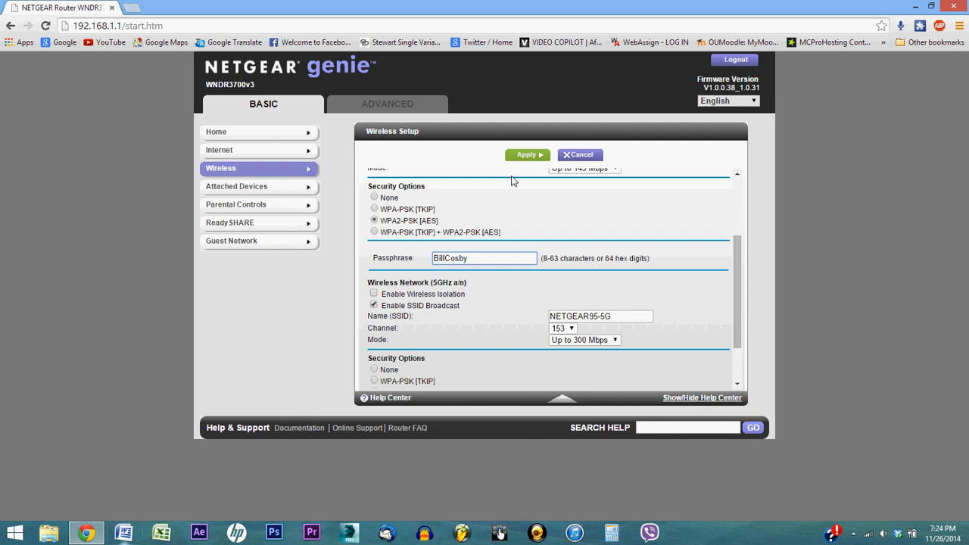
left_click(484, 257)
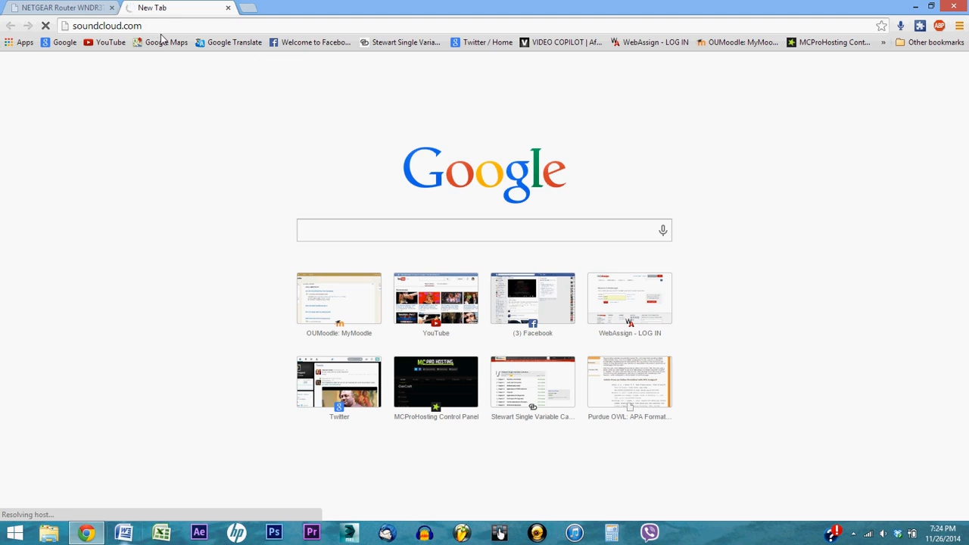
mouse_move(167, 42)
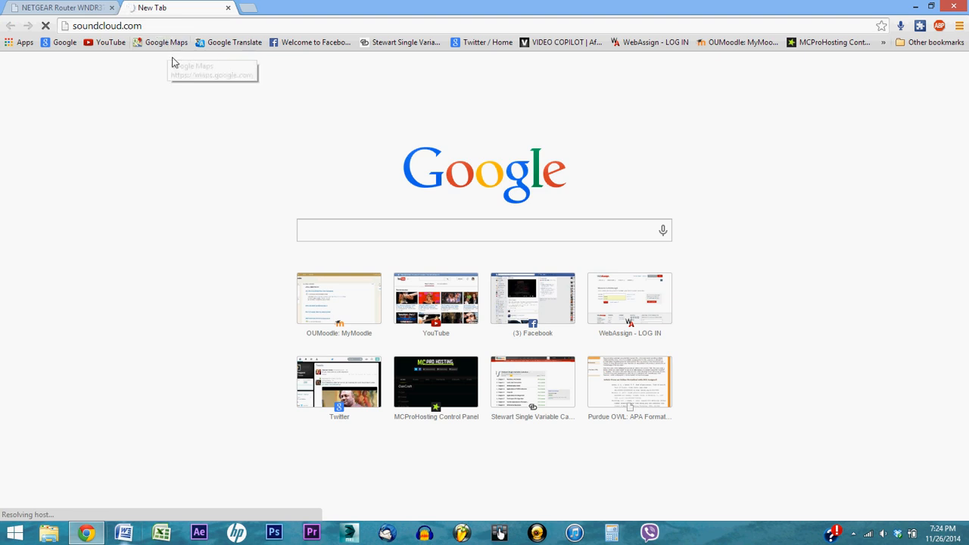
mouse_move(173, 57)
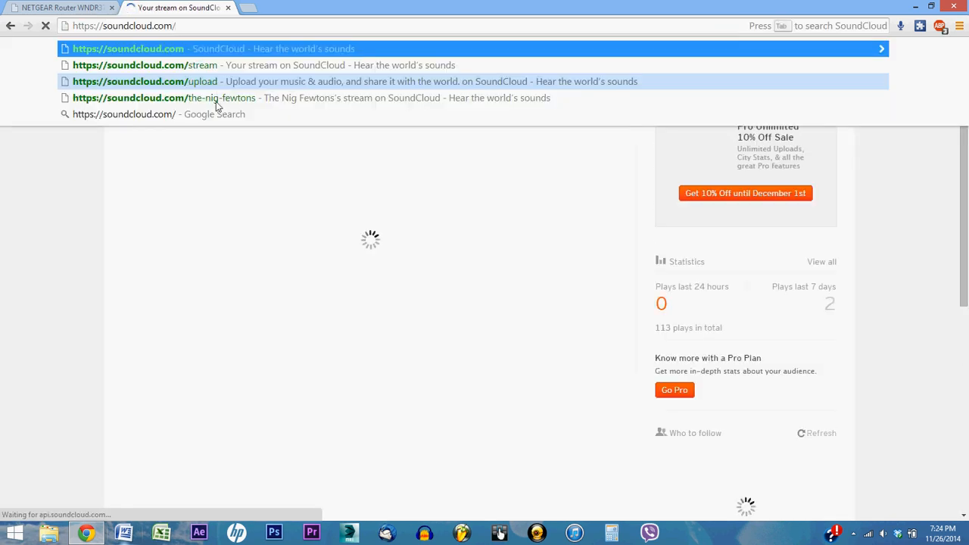
Step: Enter the SoundCloud profile URL 'the-nig-fewto...' and load The Nig Fewtons profile page
type("the-n")
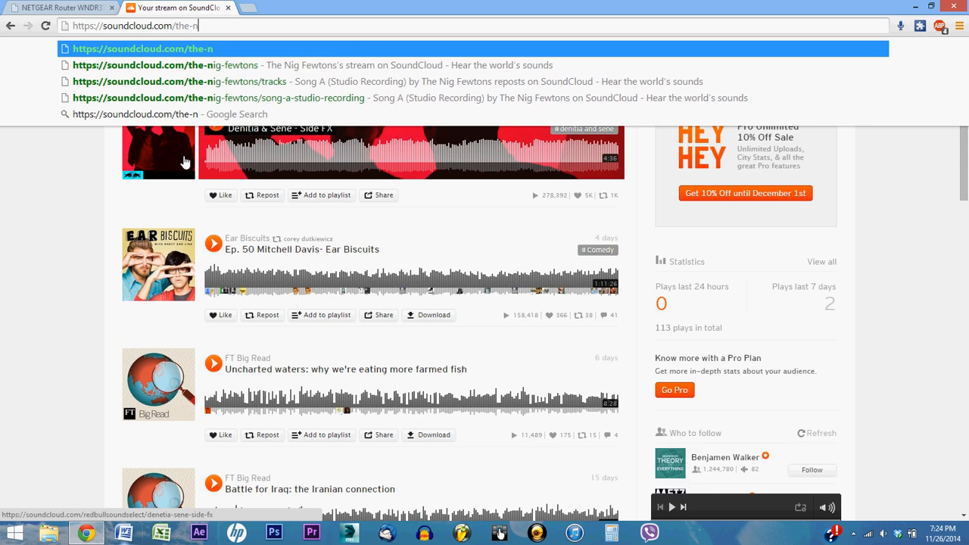
type("ig-fewtons")
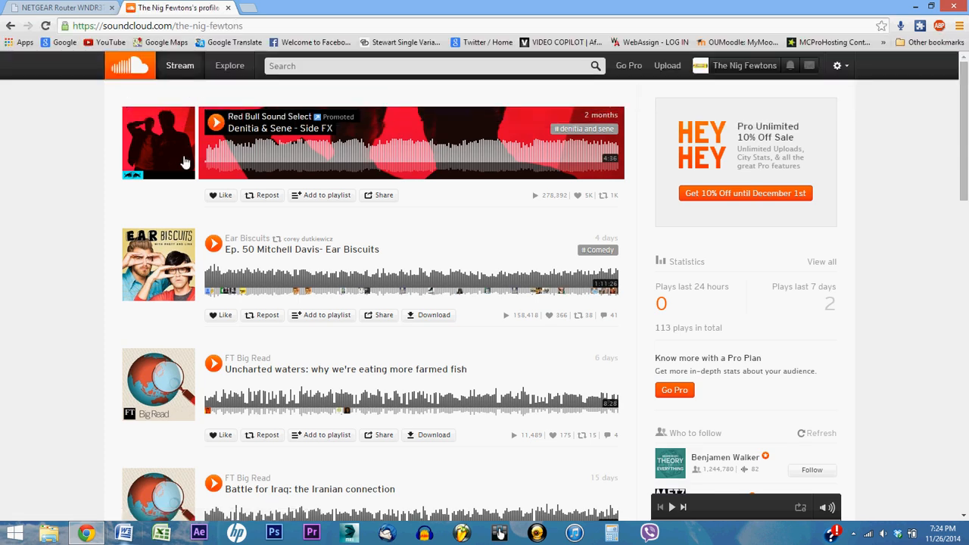
left_click(745, 65)
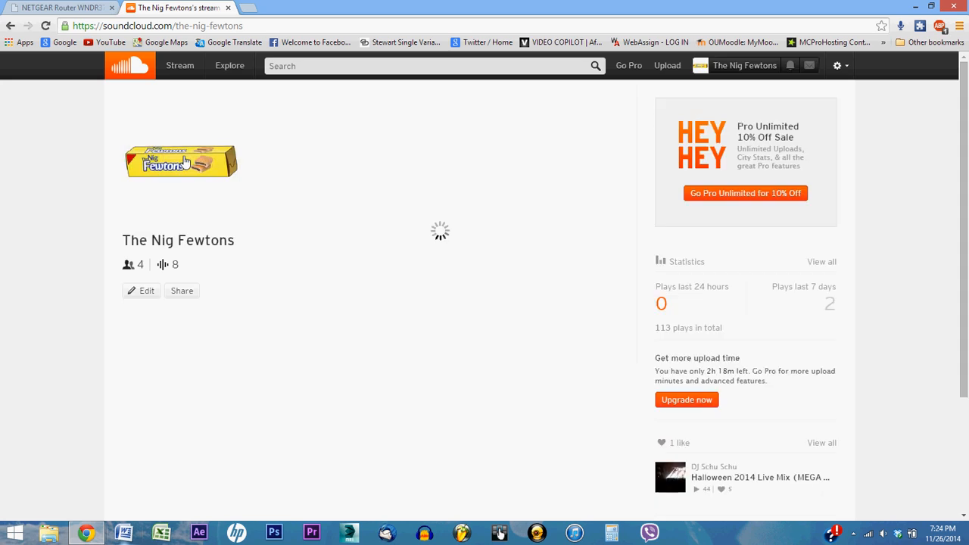